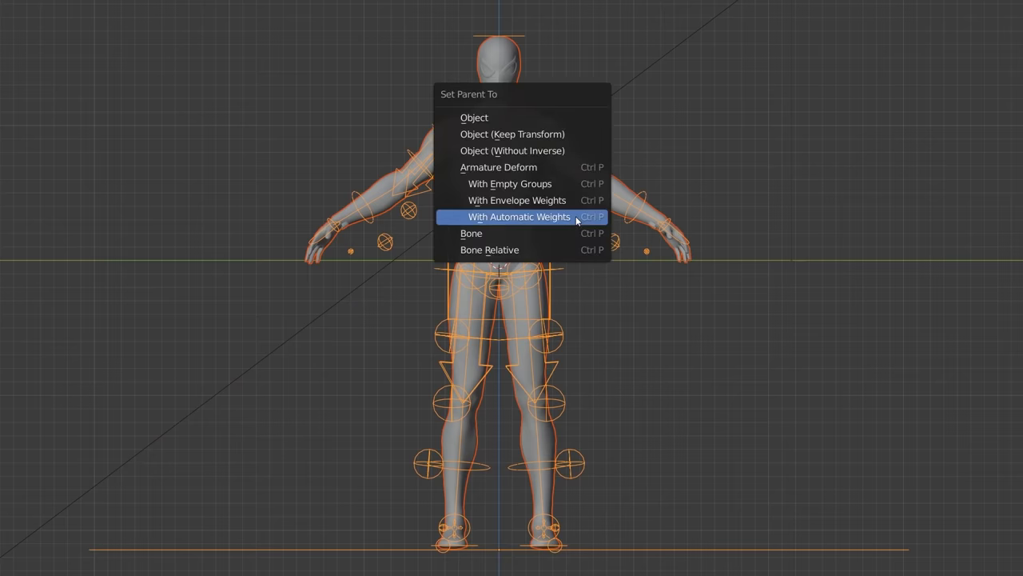
Parent the mannequin mesh and the Spider-Man suit to their rigs with automatic weights
{"action": "left_click", "coordinate": [518, 218]}
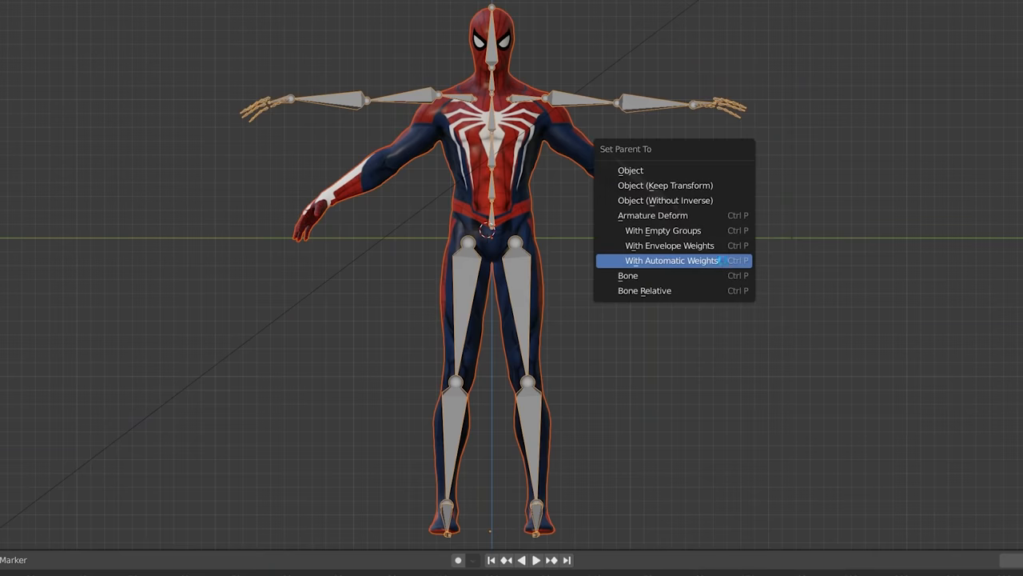
{"action": "left_click", "coordinate": [671, 259]}
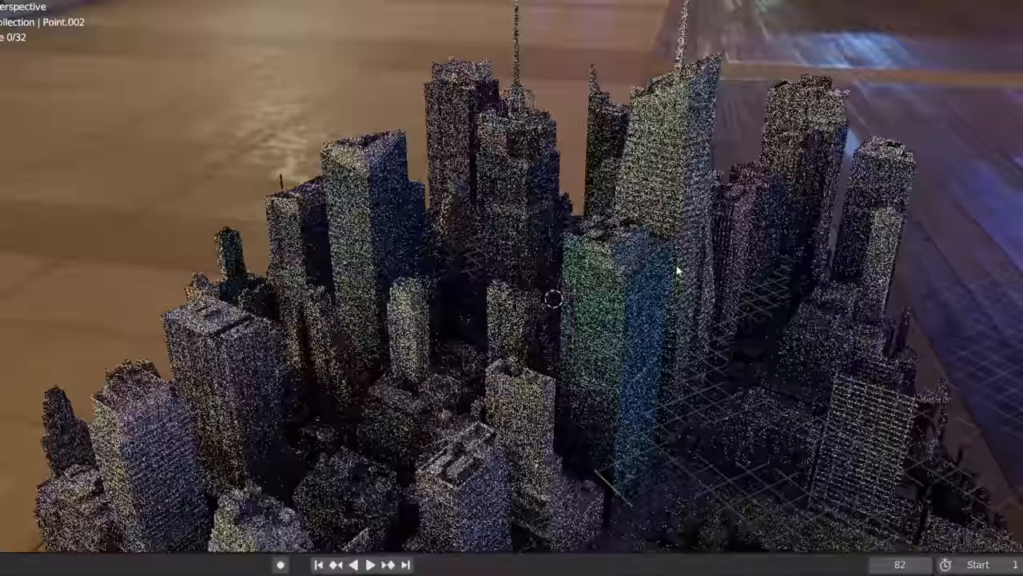
Orbit the city scan scene to view the point-cloud New York skyscrapers
{"action": "left_click", "coordinate": [371, 565]}
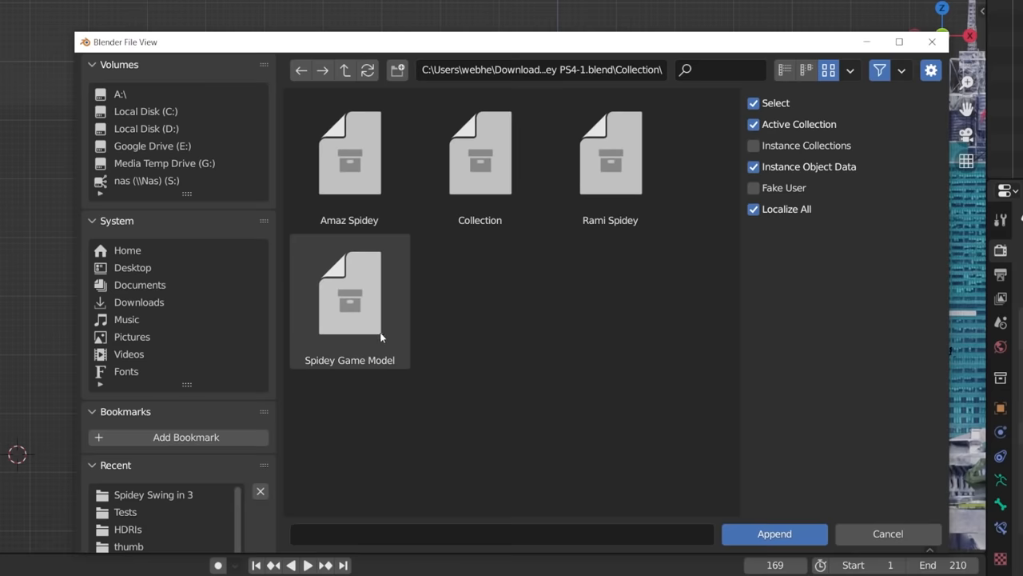
Append the Spidey Game Model collection from the other project file into the city scene
{"action": "left_click", "coordinate": [774, 534]}
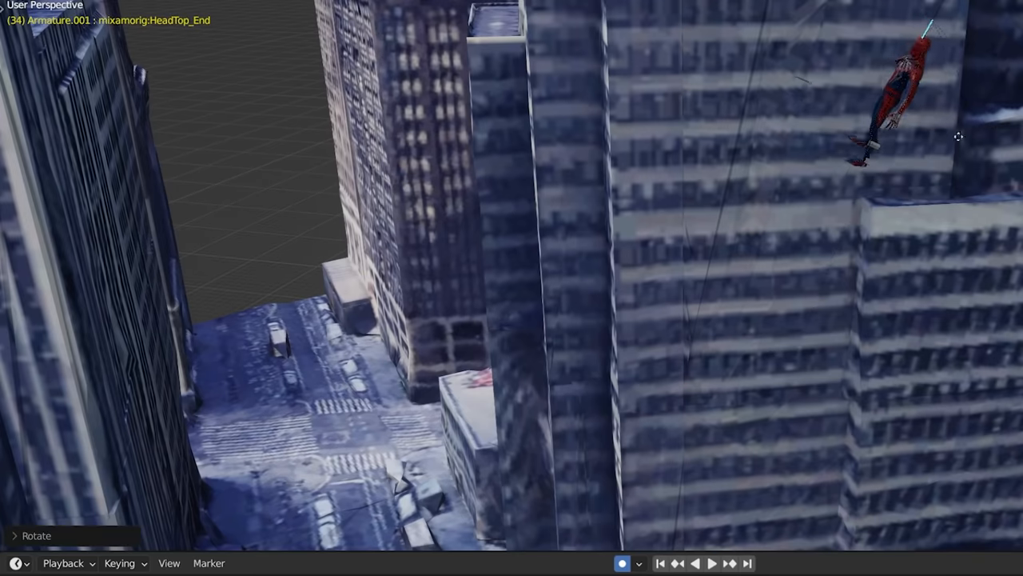
Rotate Spider-Man's bones into swing poses on several frames and keyframe them
{"action": "left_click_drag", "start_coordinate": [959, 136], "coordinate": [738, 312]}
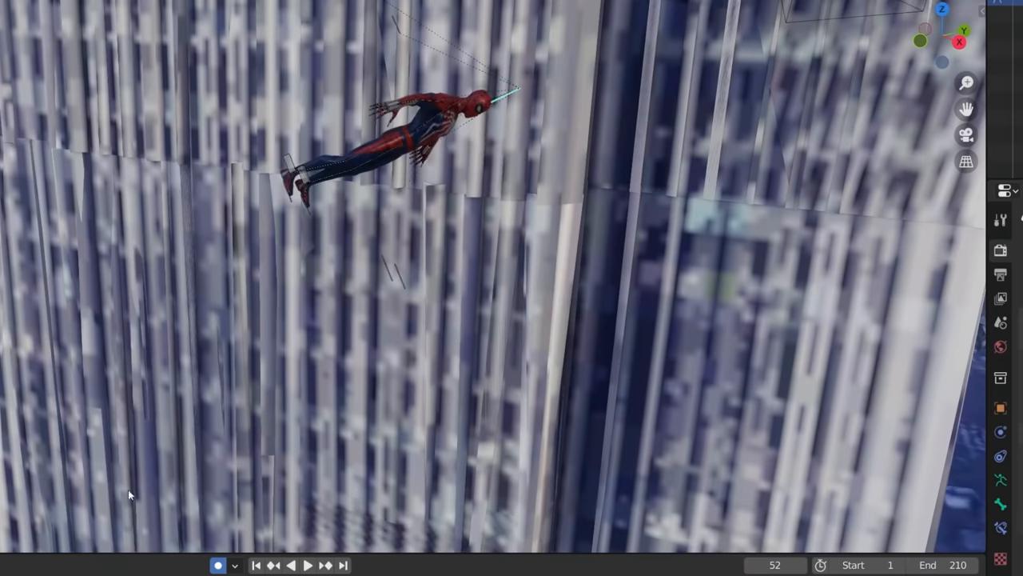
{"action": "left_click", "coordinate": [307, 566]}
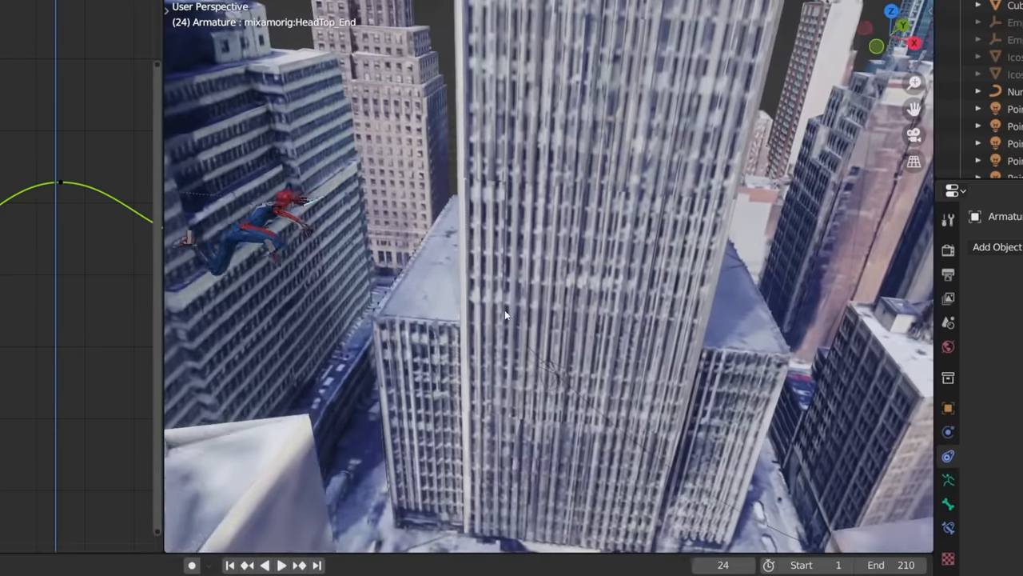
Play the animation to watch Spider-Man swing past the tall tower against the Graph Editor curve
{"action": "left_click", "coordinate": [282, 566]}
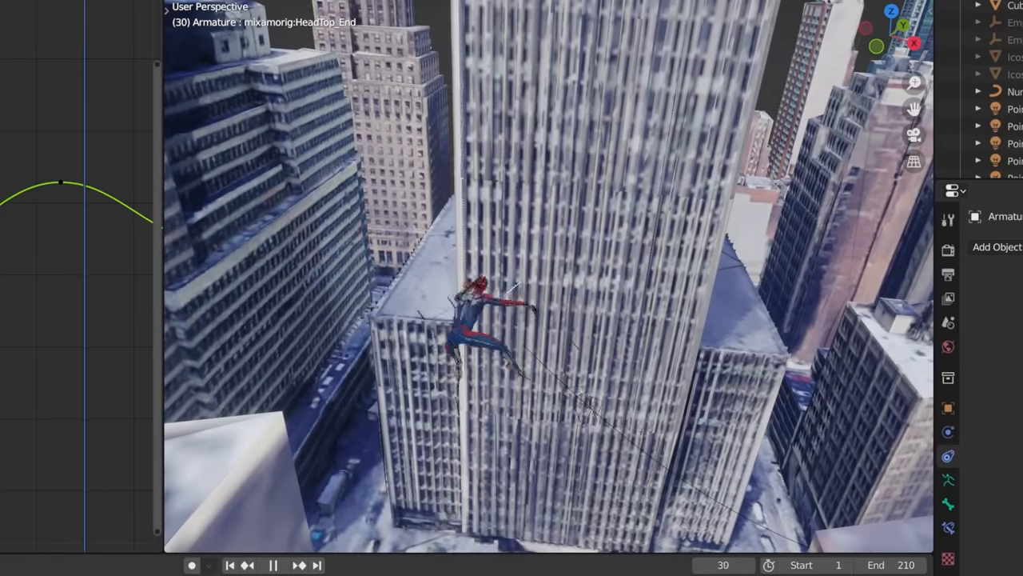